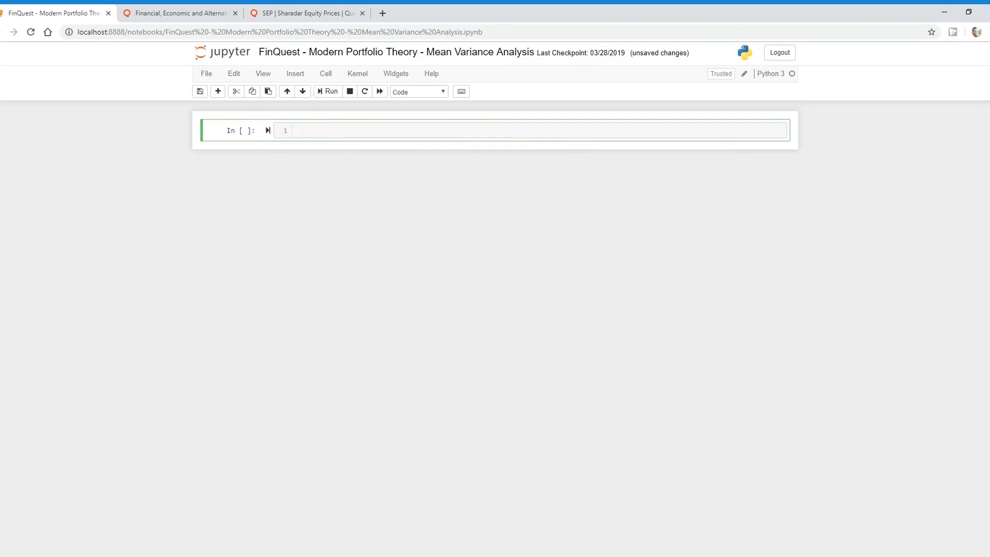
Step: Switch from the Quandl home page to the SEP | Sharadar Equity Prices documentation
{"action": "left_click", "coordinate": [185, 12]}
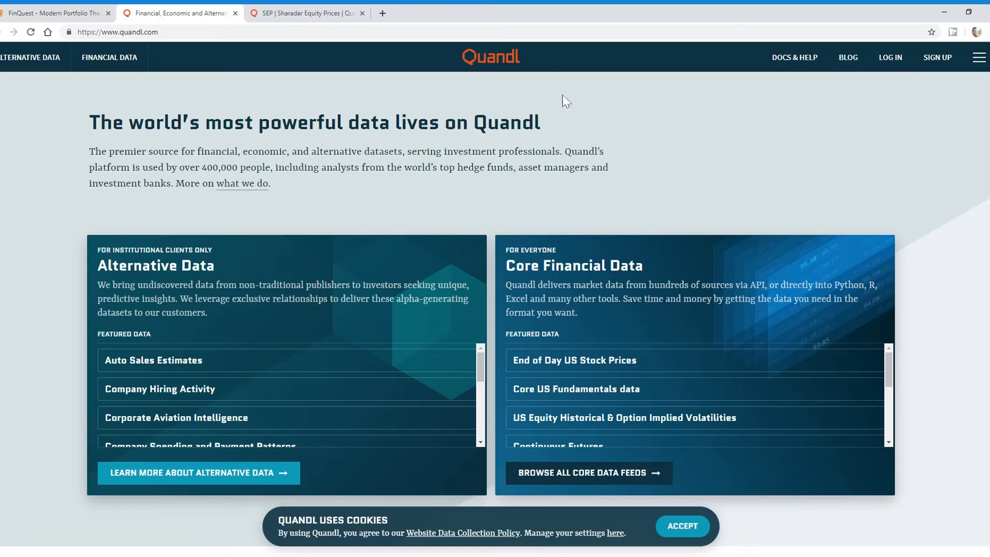
{"action": "left_click", "coordinate": [306, 13]}
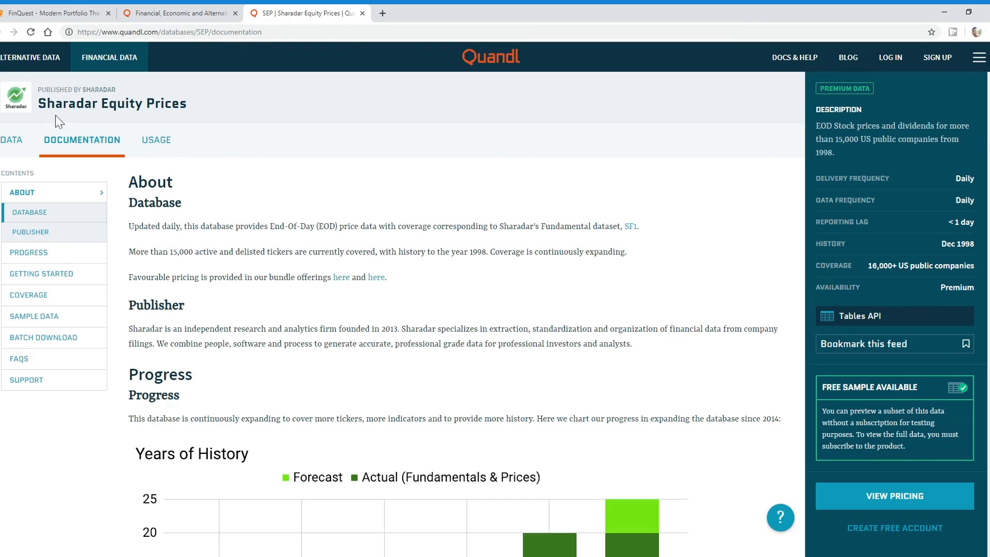
{"action": "mouse_move", "coordinate": [442, 217]}
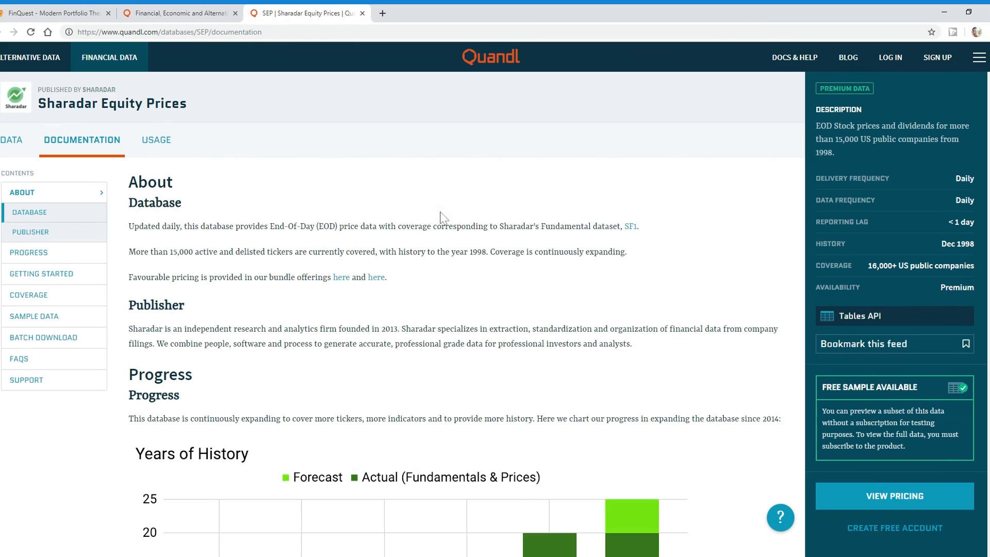
{"action": "mouse_move", "coordinate": [359, 247]}
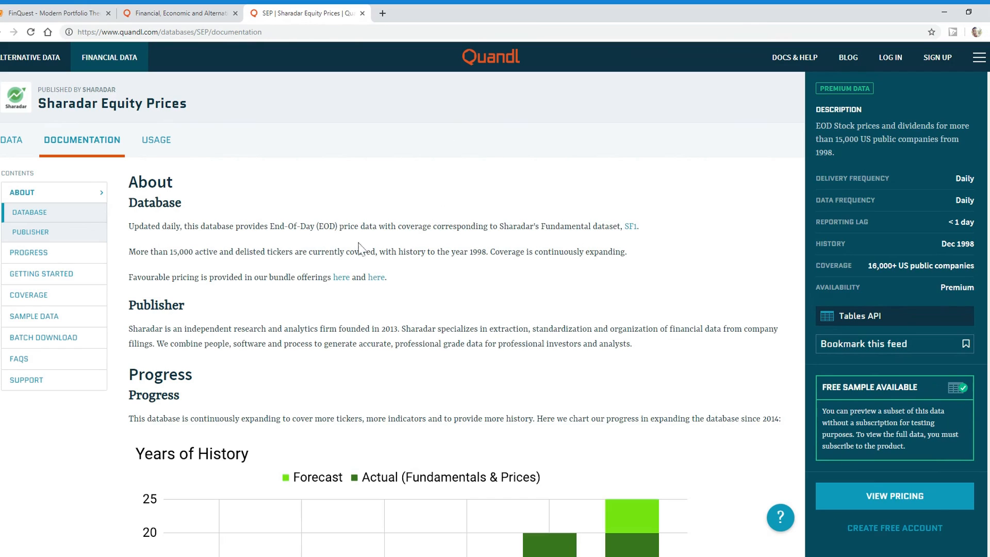
Step: Run a first cell importing quandl, numpy as np, pandas as pd and setting quandl.ApiConfig.api_key
{"action": "left_click", "coordinate": [51, 13]}
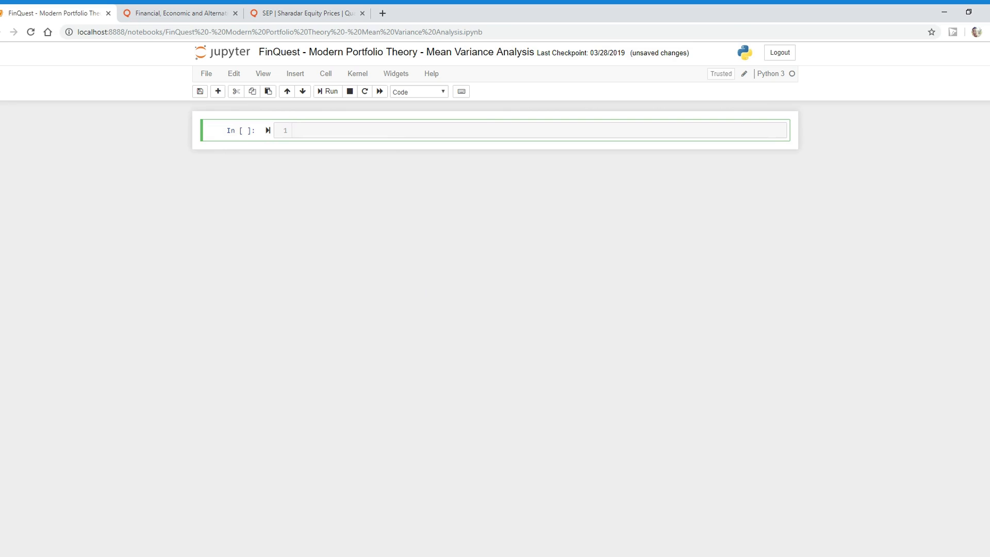
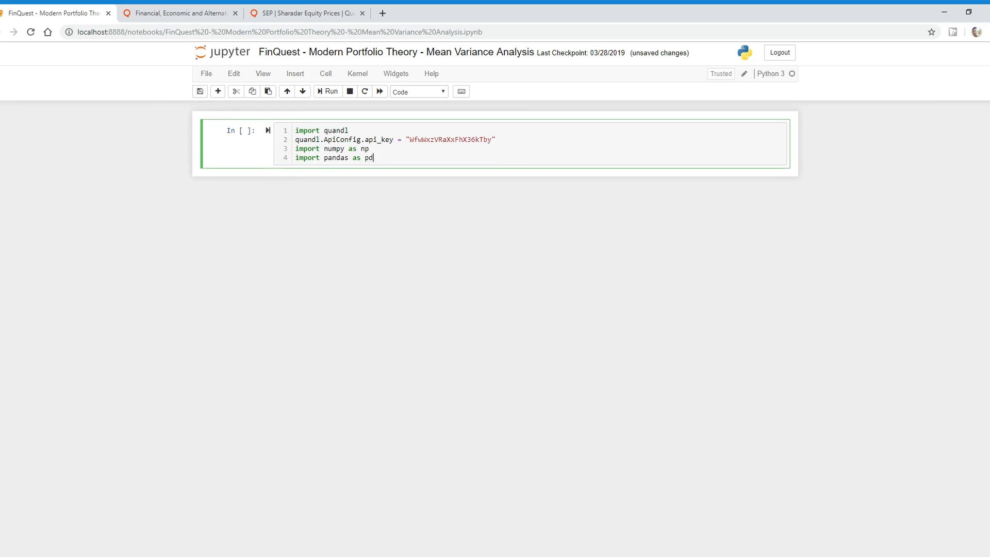
{"action": "key", "text": "Shift+Enter"}
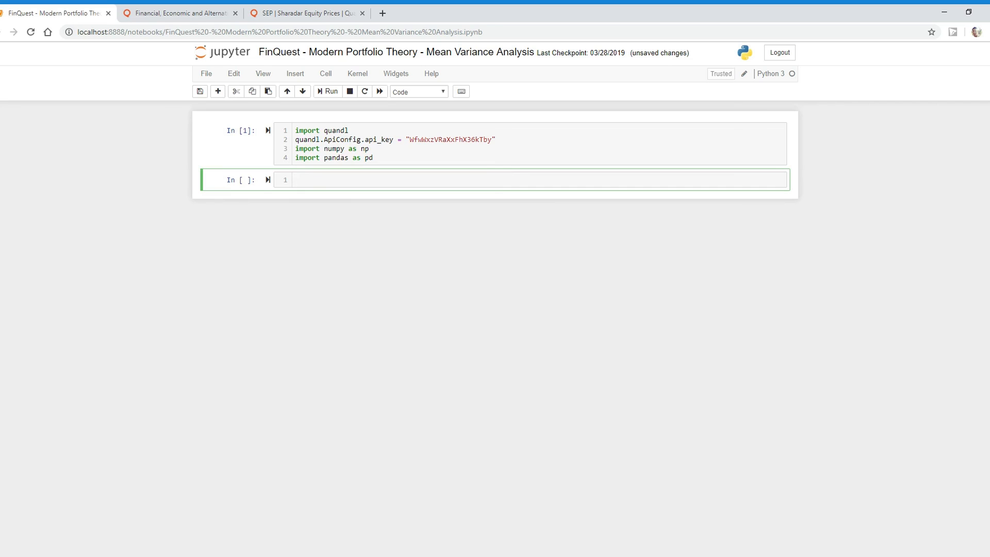
Step: Start prices = quandl.get_table('SHARADAR/SEP') with ticker=['AAPL','KO','NKE','TSLA','XOM']
{"action": "type", "text": "prices"}
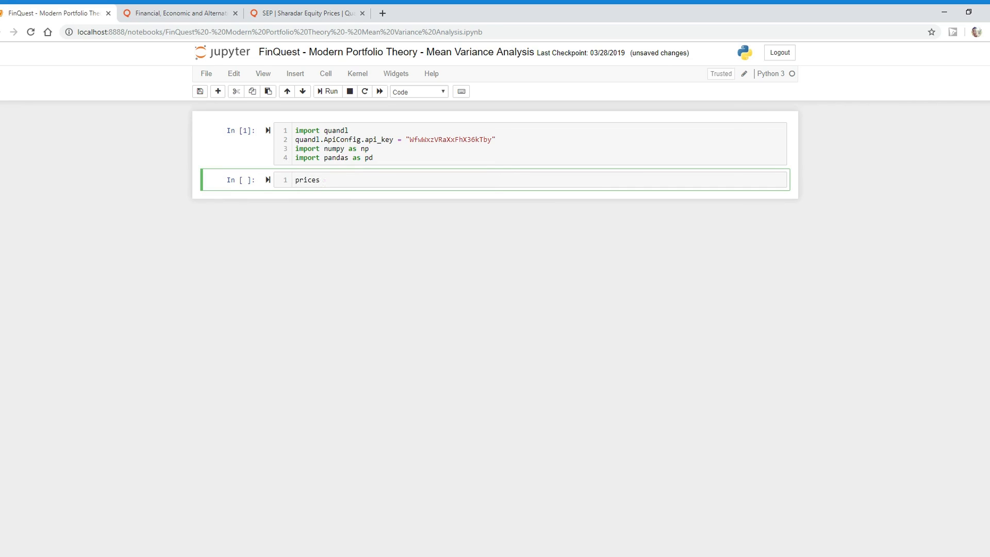
{"action": "type", "text": "= quand"}
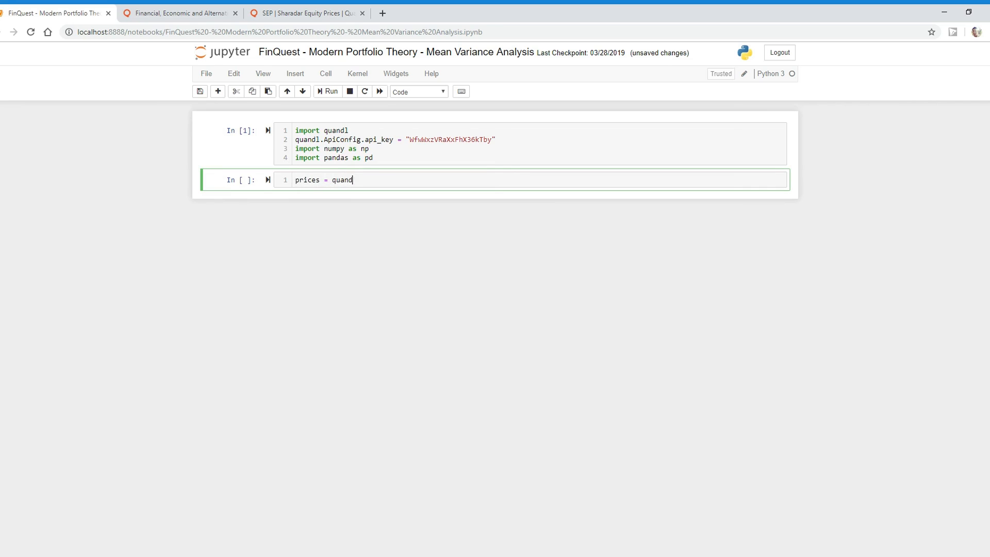
{"action": "type", "text": "l.get_tab"}
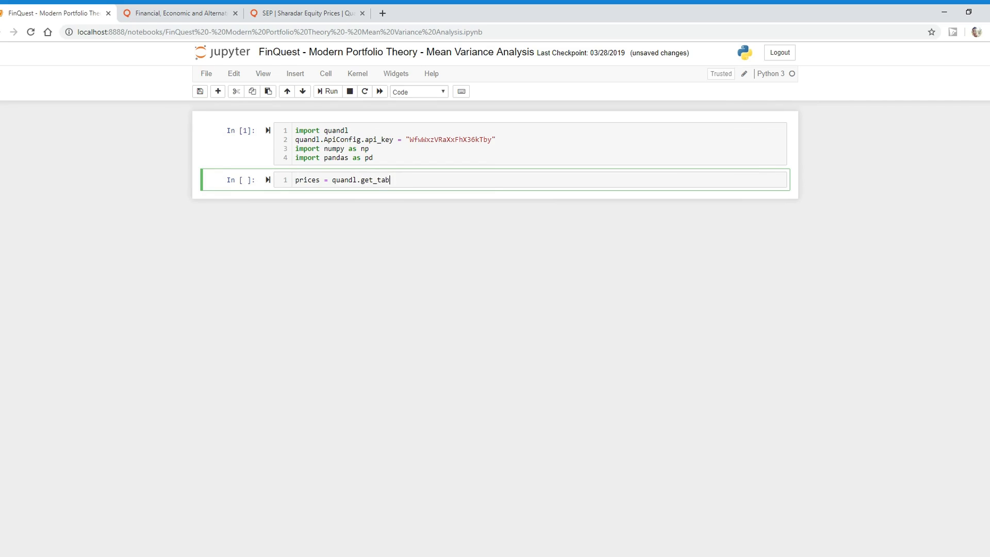
{"action": "type", "text": "le()"}
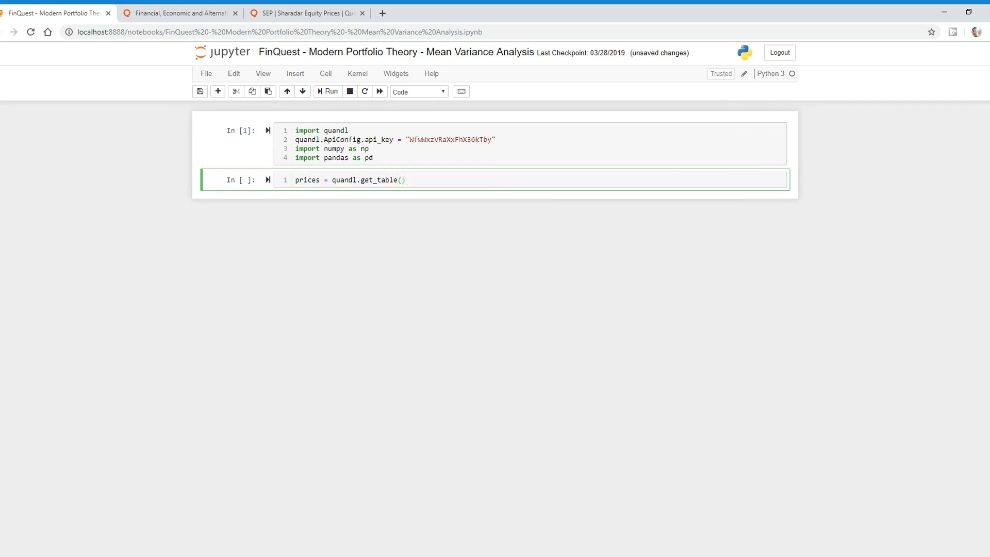
{"action": "type", "text": "'S'"}
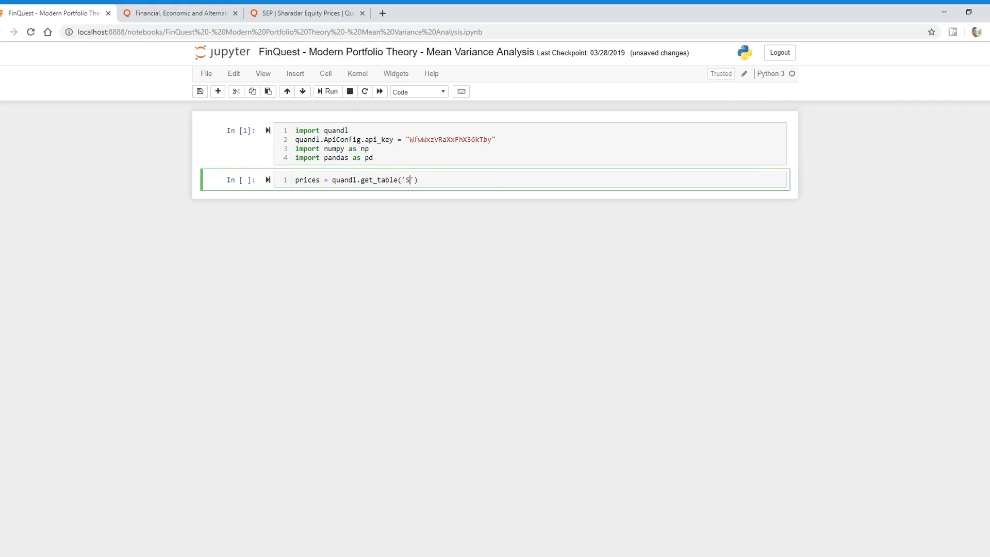
{"action": "type", "text": "HARADAR/S"}
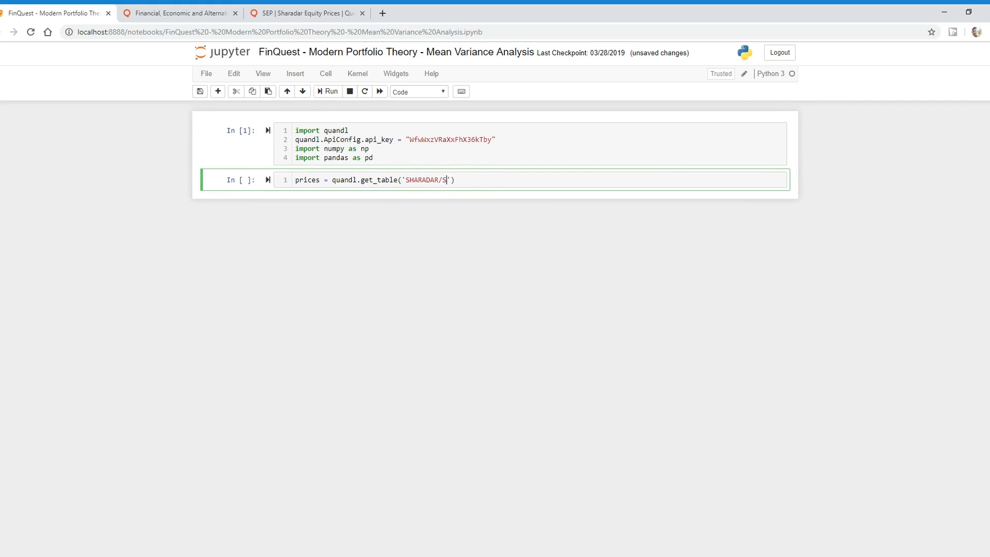
{"action": "type", "text": "EP', ticker=[''"}
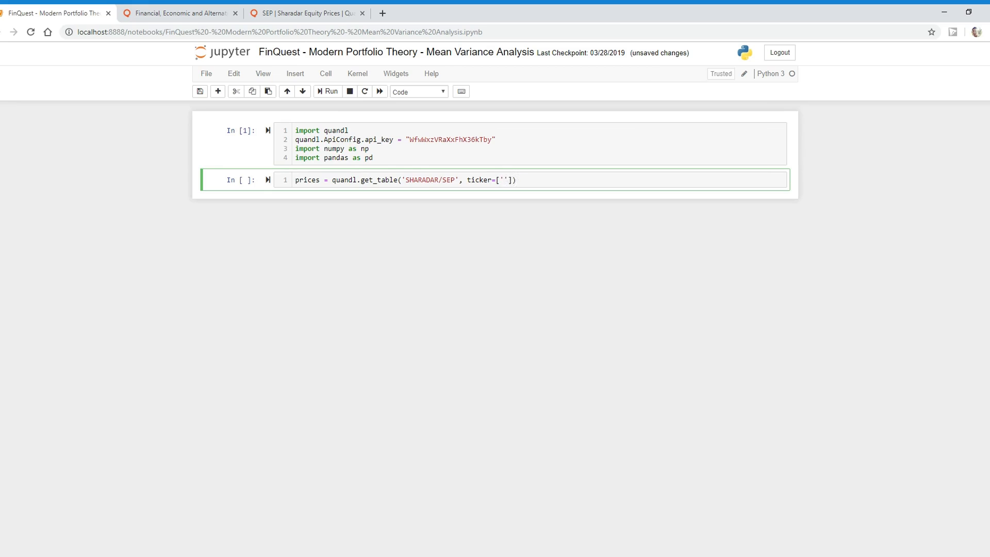
{"action": "type", "text": "AAPL"}
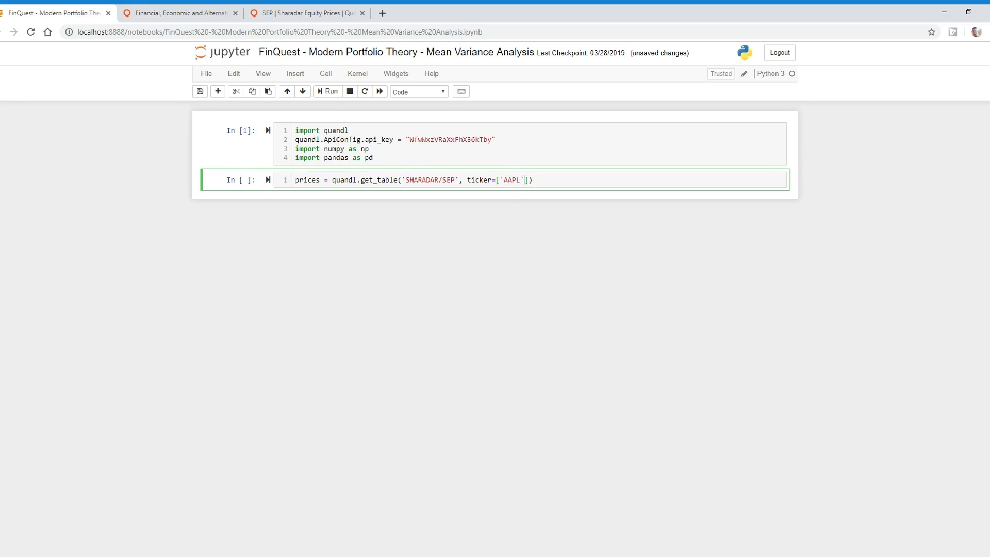
{"action": "type", "text": ", 'KO'"}
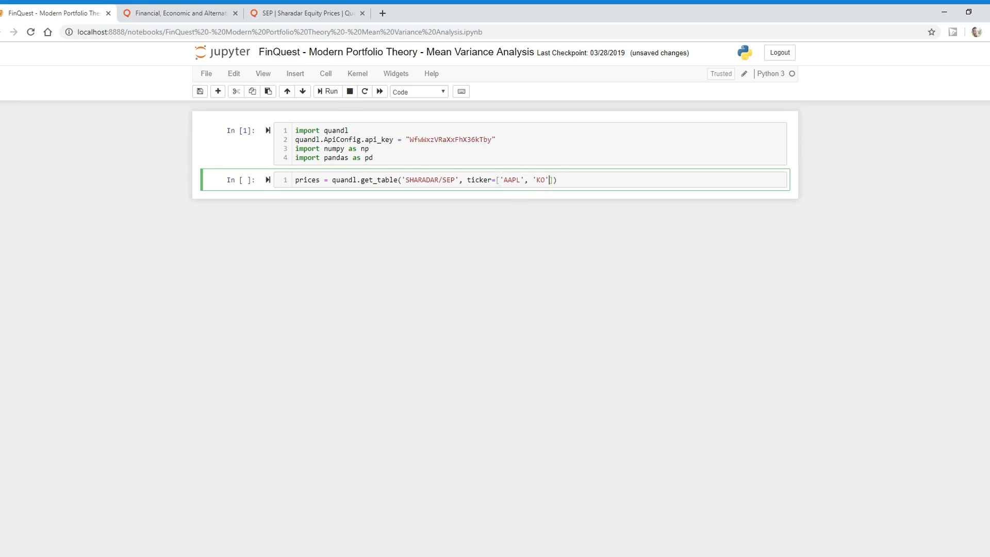
{"action": "type", "text": ", 'NKE'"}
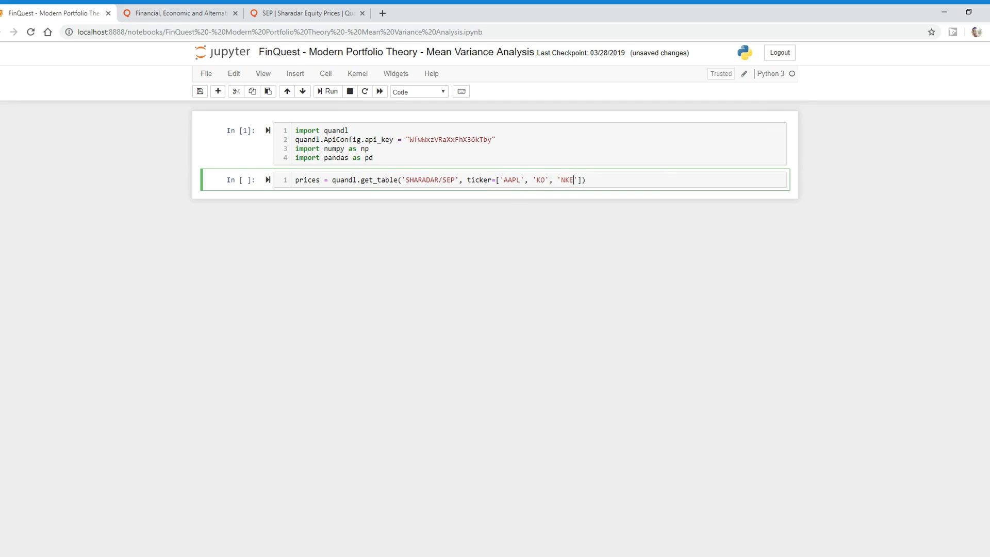
{"action": "type", "text": ", 'T'"}
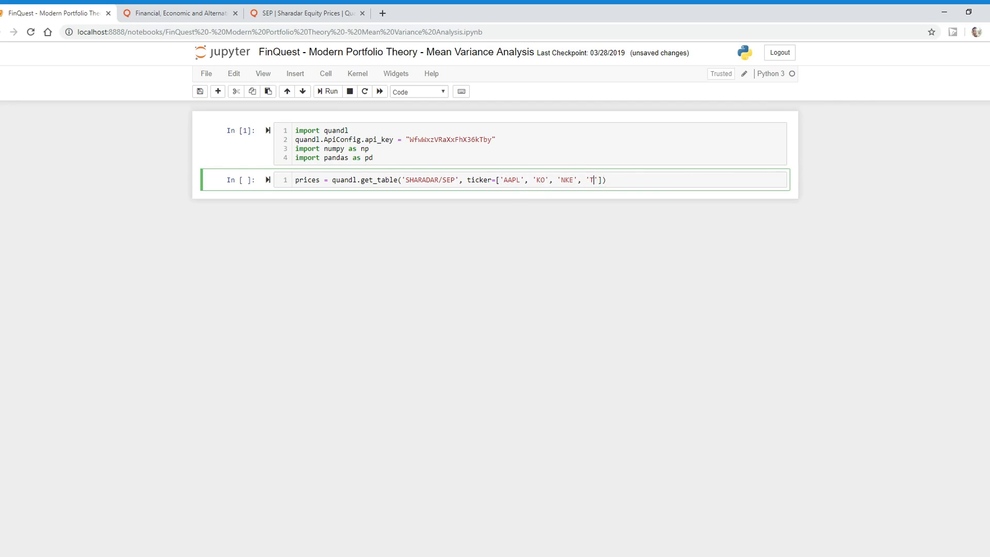
{"action": "type", "text": "SLA', '"}
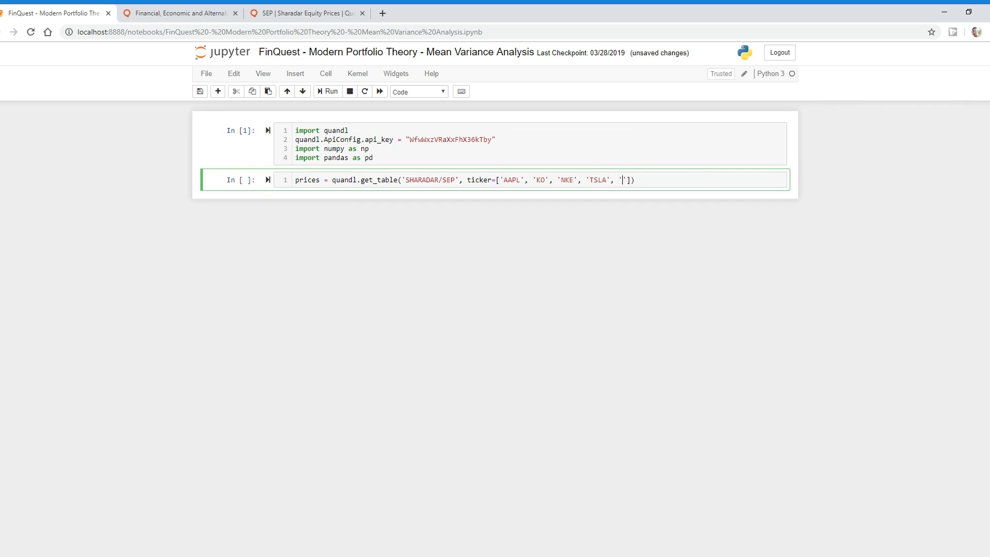
{"action": "type", "text": "XOM"}
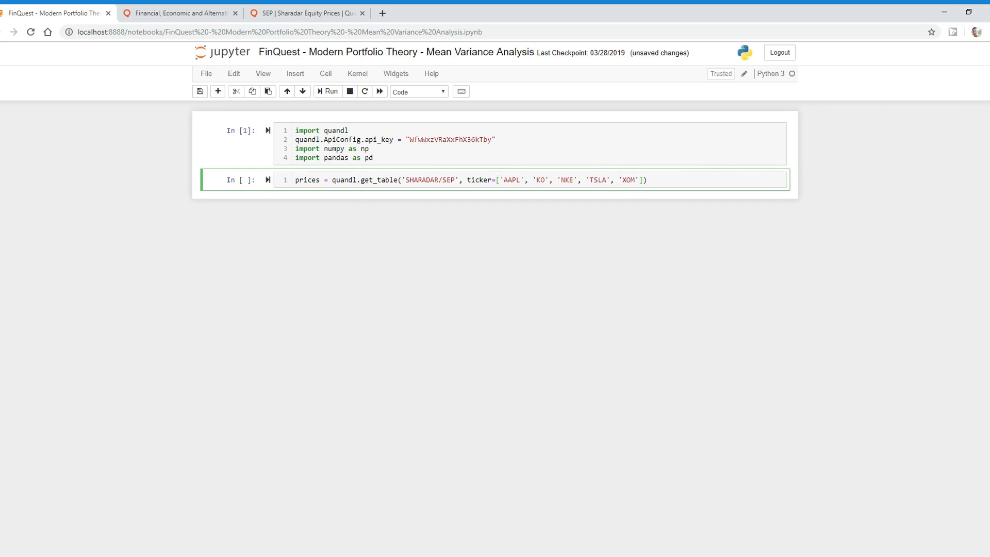
{"action": "type", "text": ","}
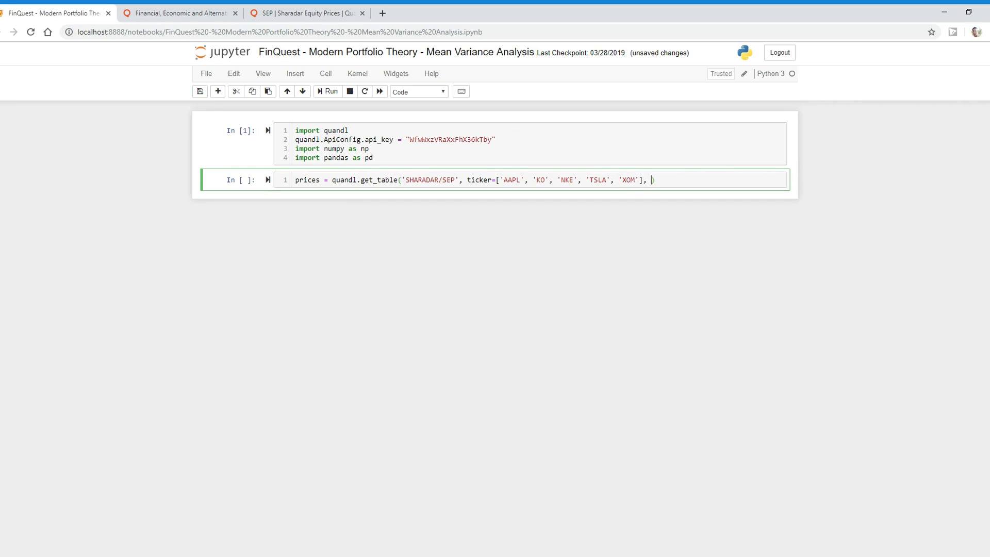
Step: Add date={'gte':'2017-01-01','lte':'2018-12-31'} and paginate=True to the query
{"action": "type", "text": "date={"}
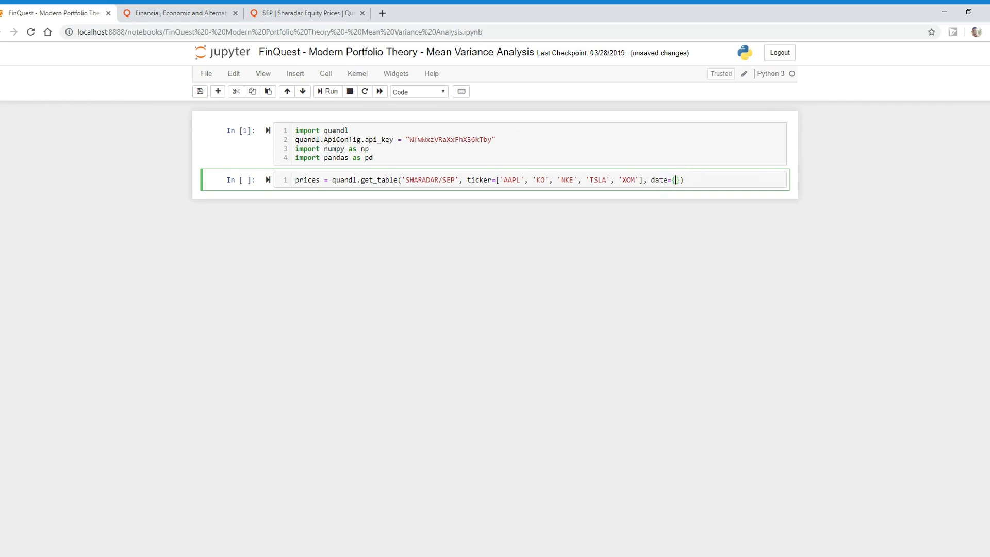
{"action": "type", "text": "'"}
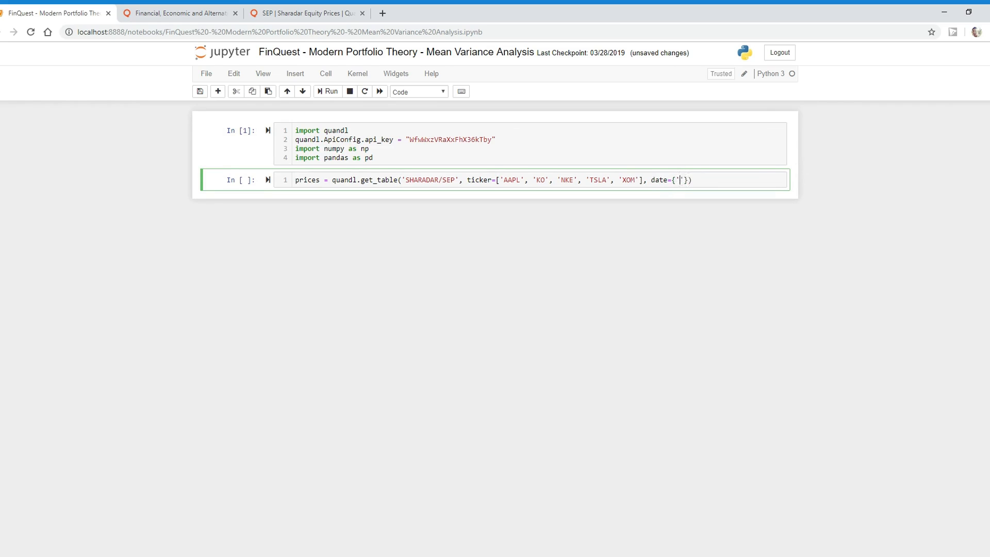
{"action": "type", "text": "gte':'2017"}
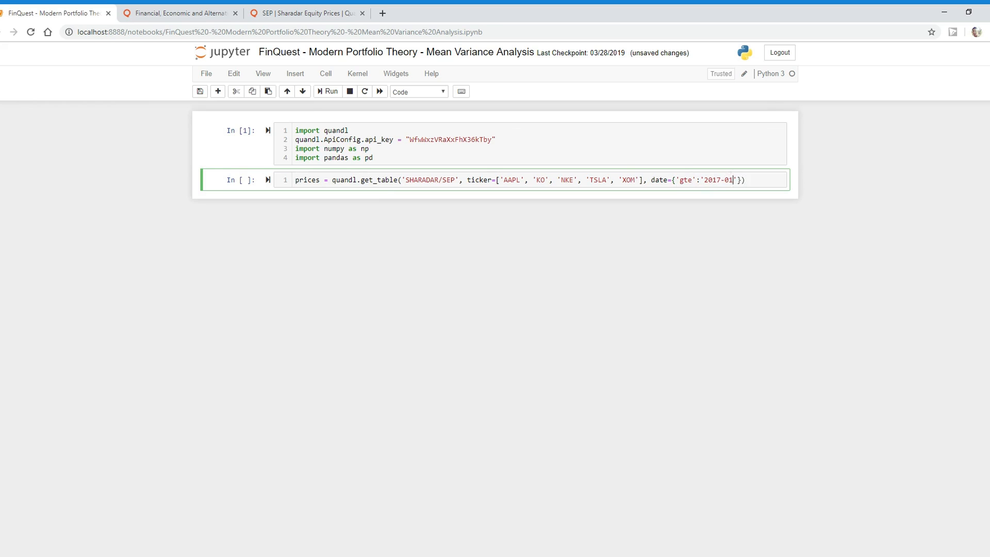
{"action": "type", "text": "-01"}
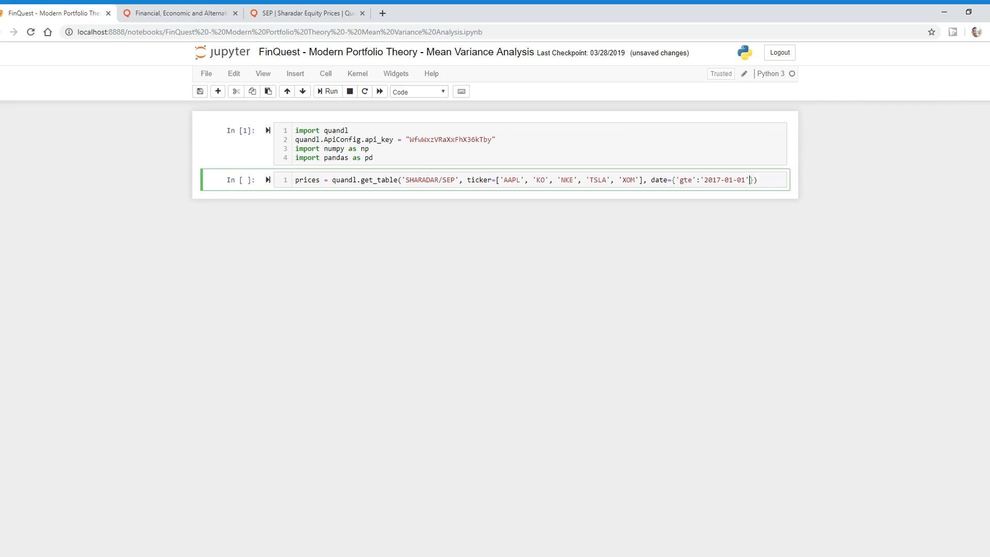
{"action": "type", "text": ", 'lte':"}
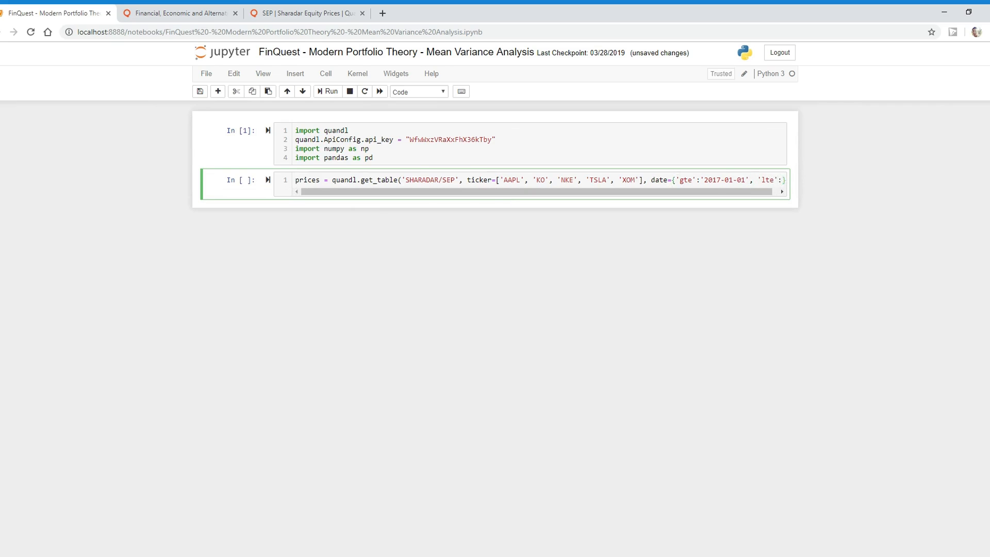
{"action": "scroll", "scroll_direction": "right", "scroll_amount": 3}
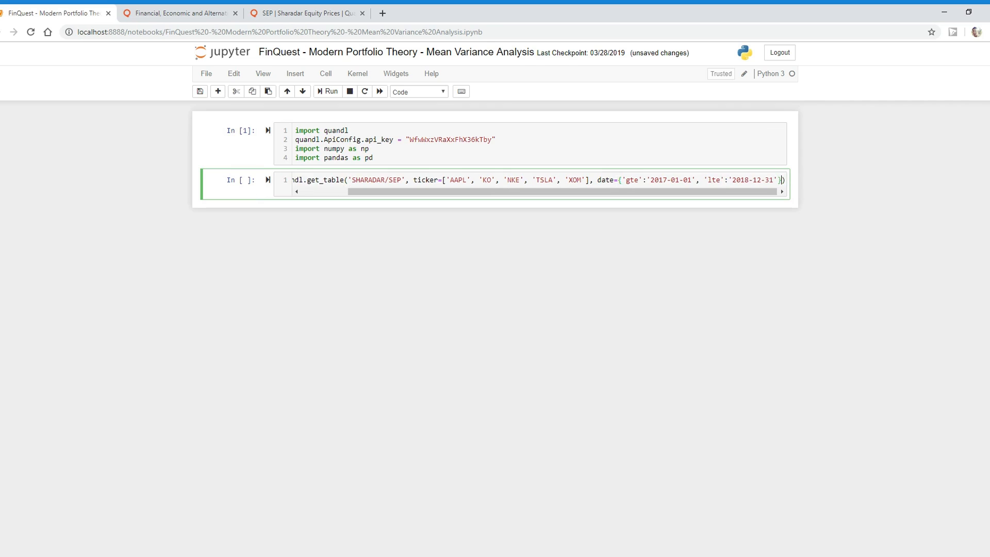
{"action": "type", "text": ","}
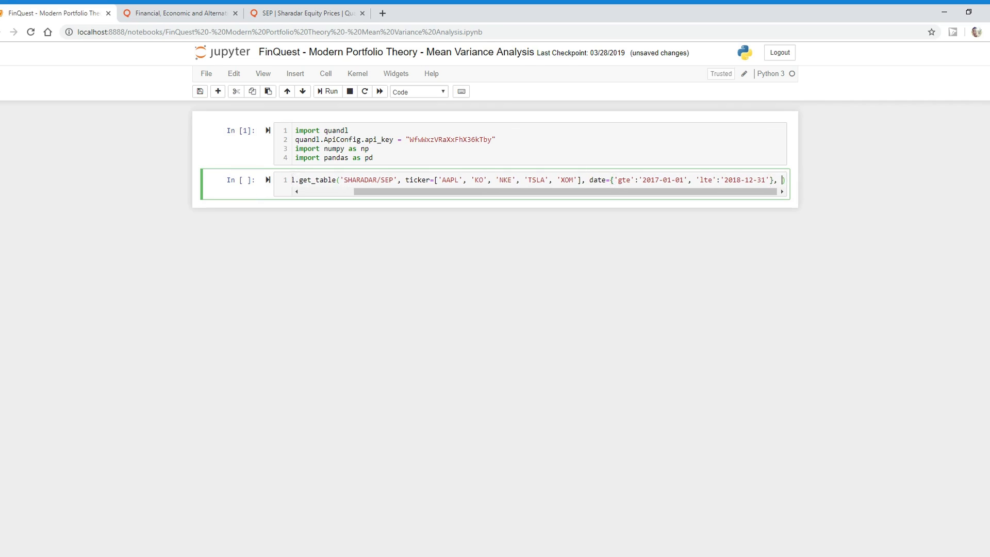
{"action": "type", "text": "pagin"}
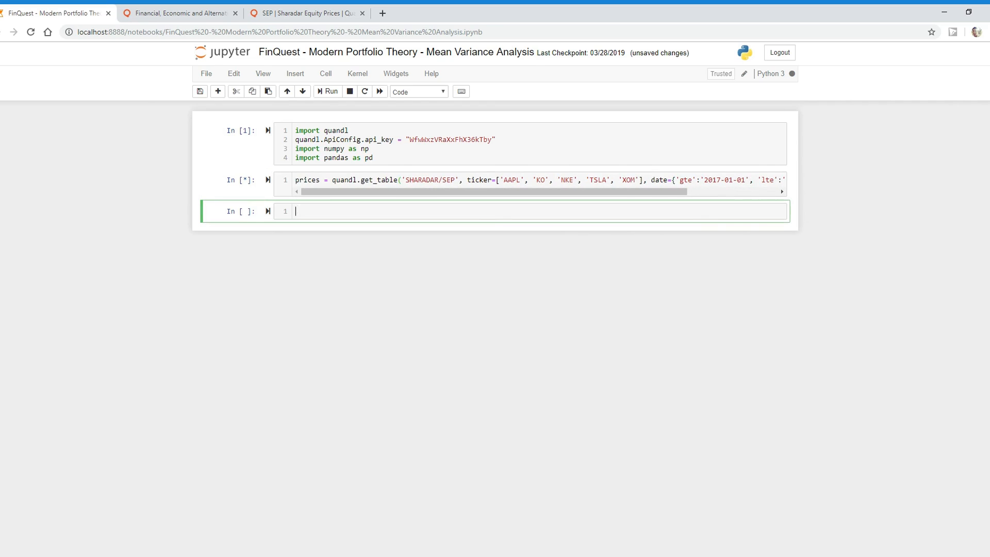
Step: Write prices.head() to show the first five rows of the downloaded table
{"action": "type", "text": "prices.head("}
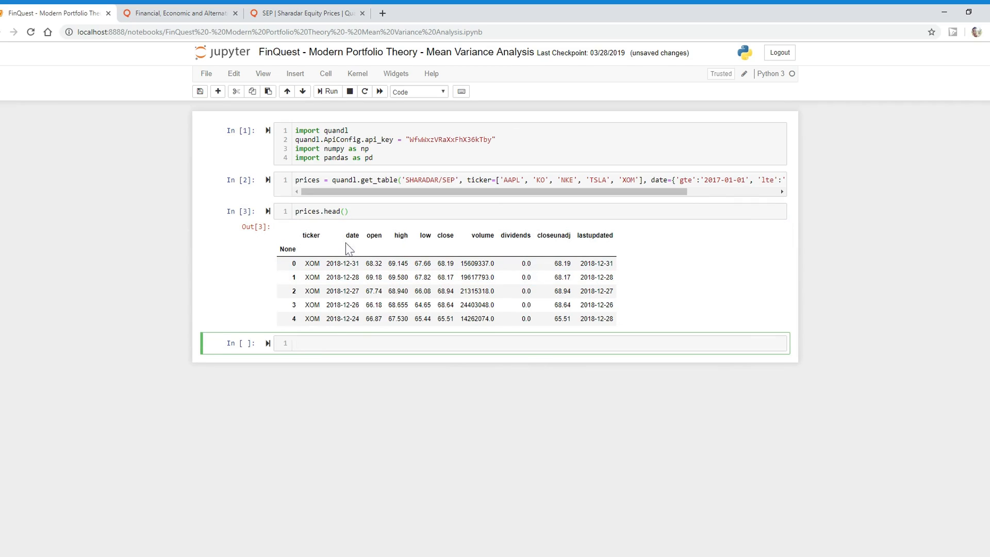
{"action": "mouse_move", "coordinate": [426, 248]}
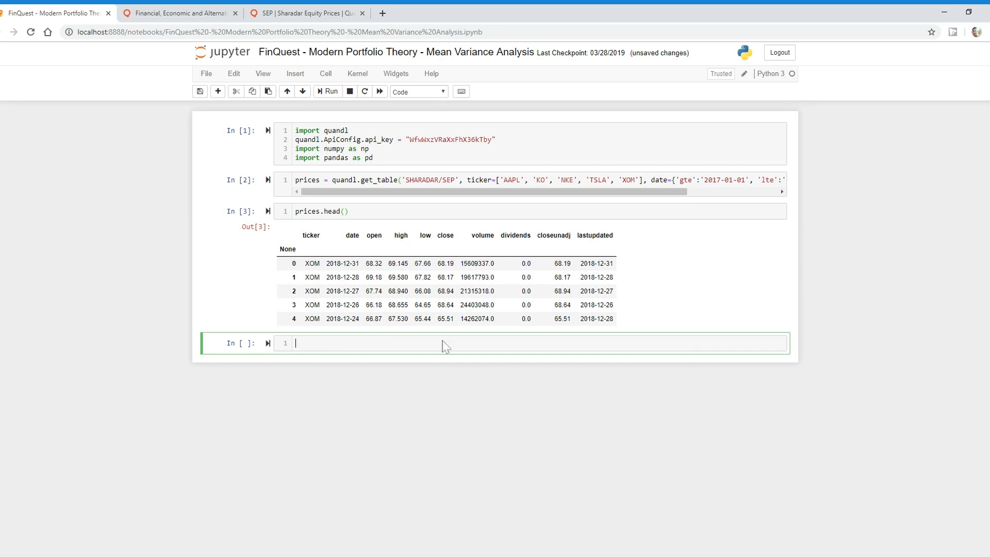
{"action": "mouse_move", "coordinate": [468, 239]}
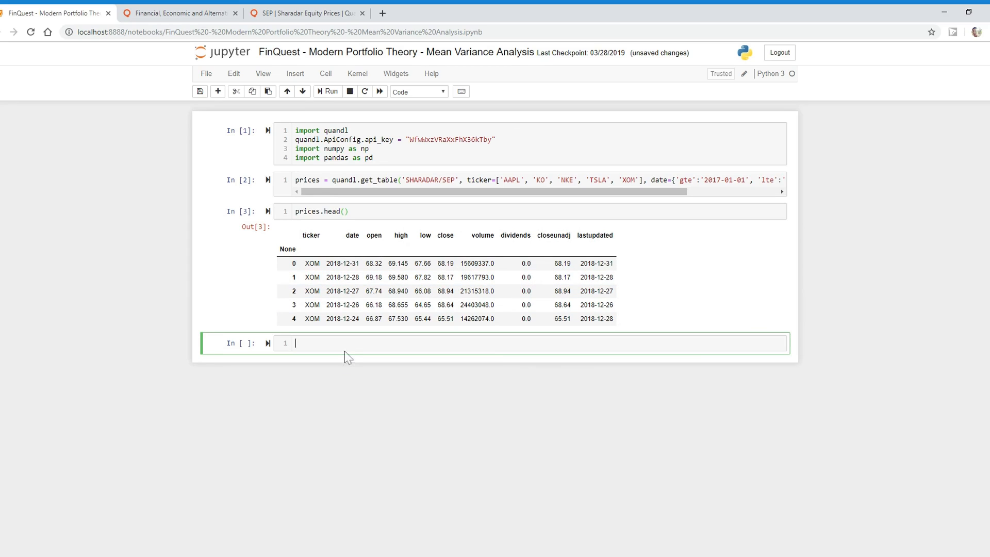
Step: Create pivoted = prices.pivot(index='date', columns='ticker', values='close') and show pivoted.head()
{"action": "type", "text": "pivoted"}
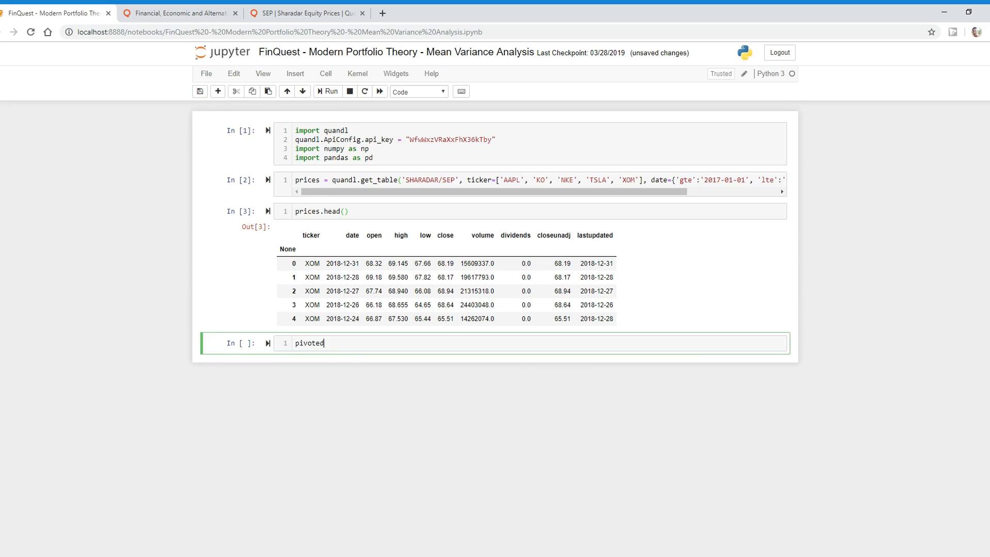
{"action": "type", "text": "= pr"}
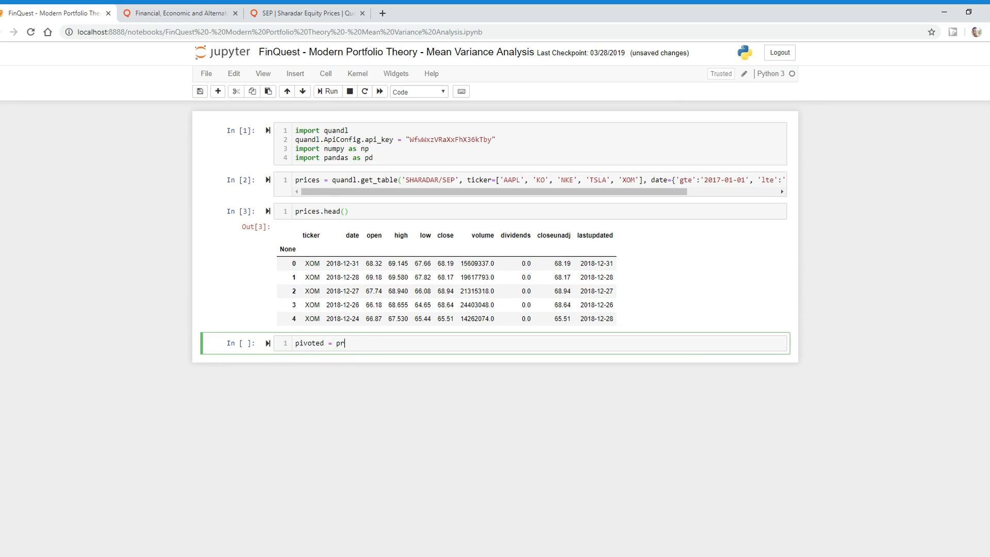
{"action": "type", "text": "ices.pivot("}
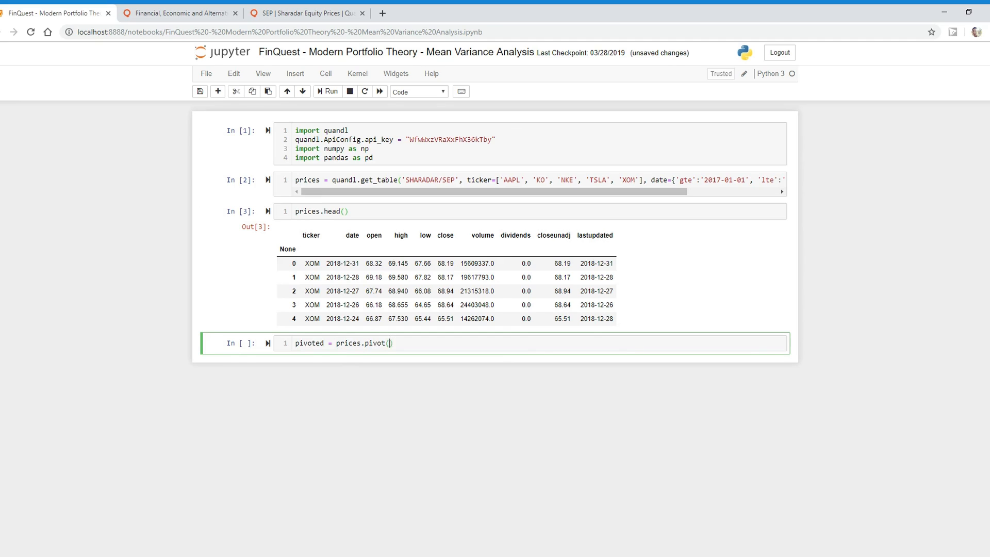
{"action": "type", "text": "index='"}
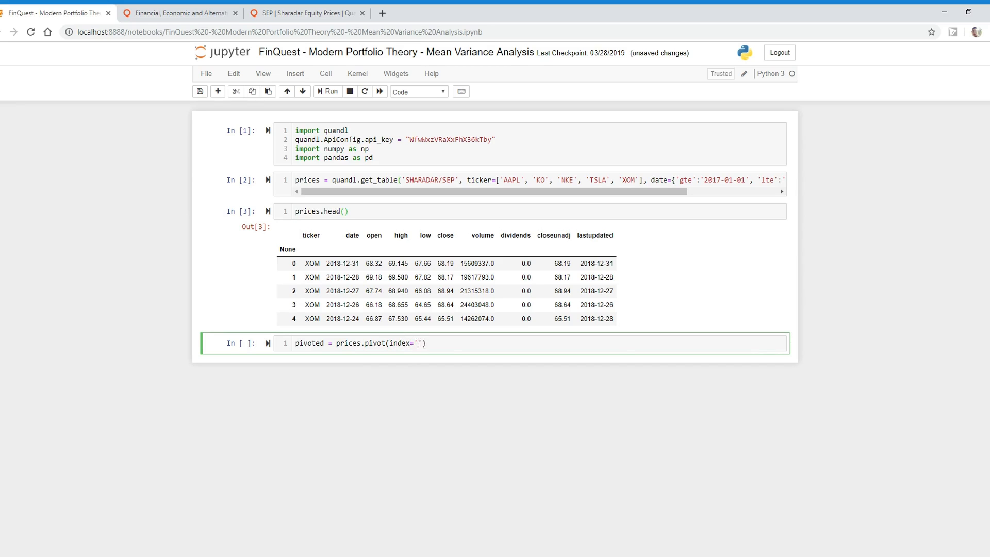
{"action": "type", "text": "date', col"}
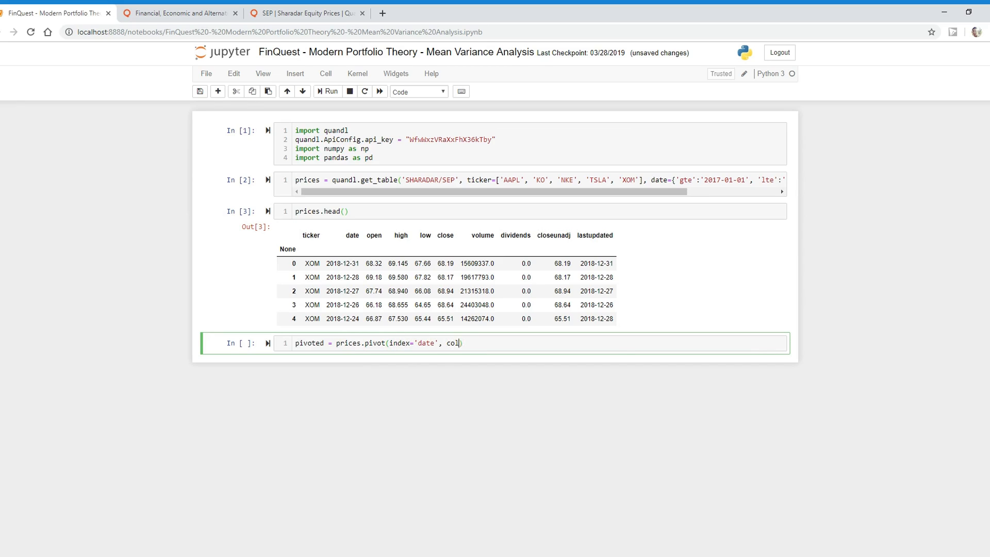
{"action": "type", "text": "umns=''"}
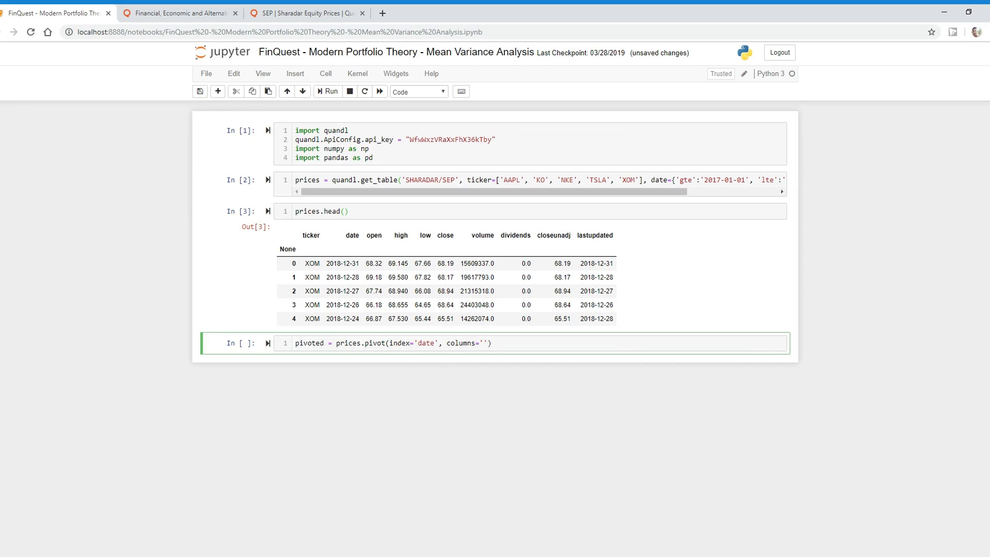
{"action": "type", "text": "ticker"}
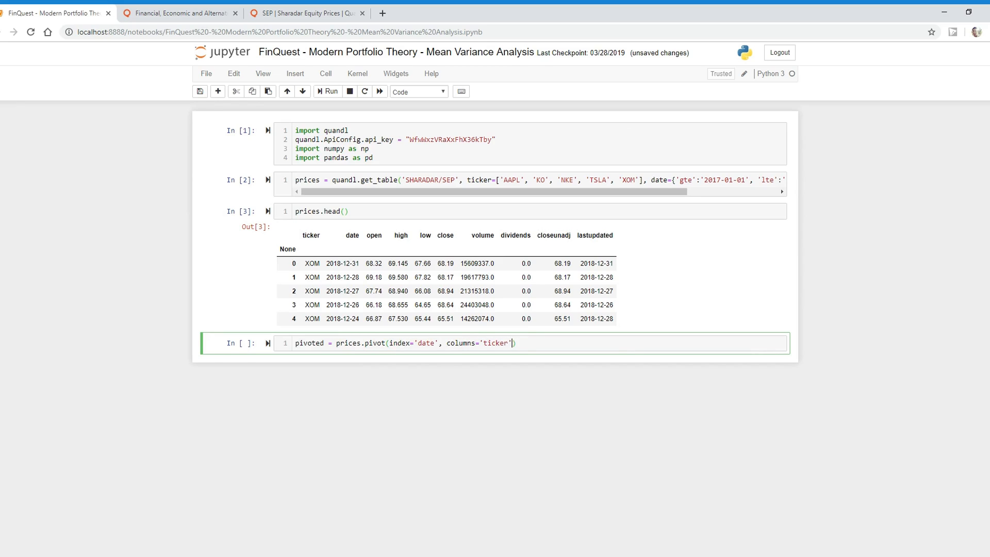
{"action": "type", "text": ", values='close'"}
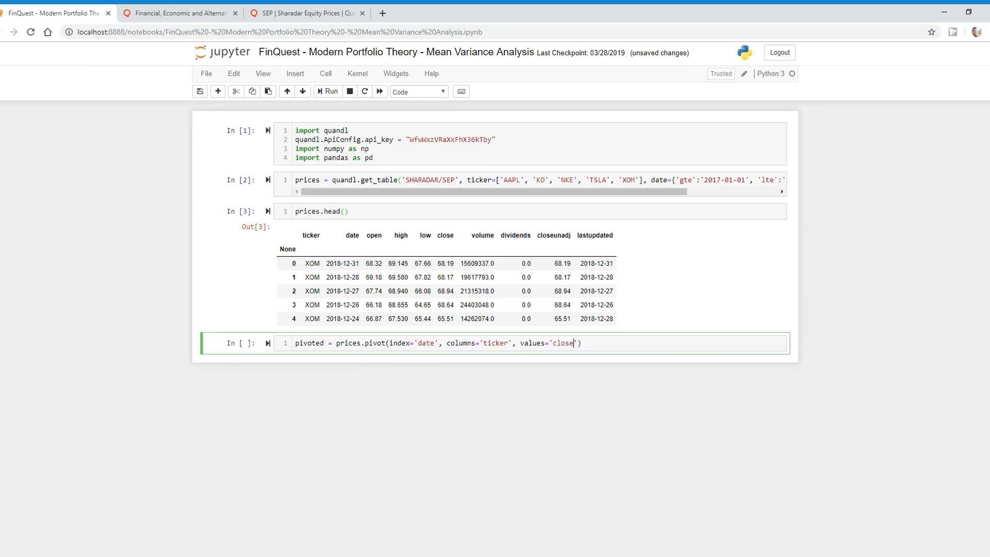
{"action": "type", "text": "pivoted.head("}
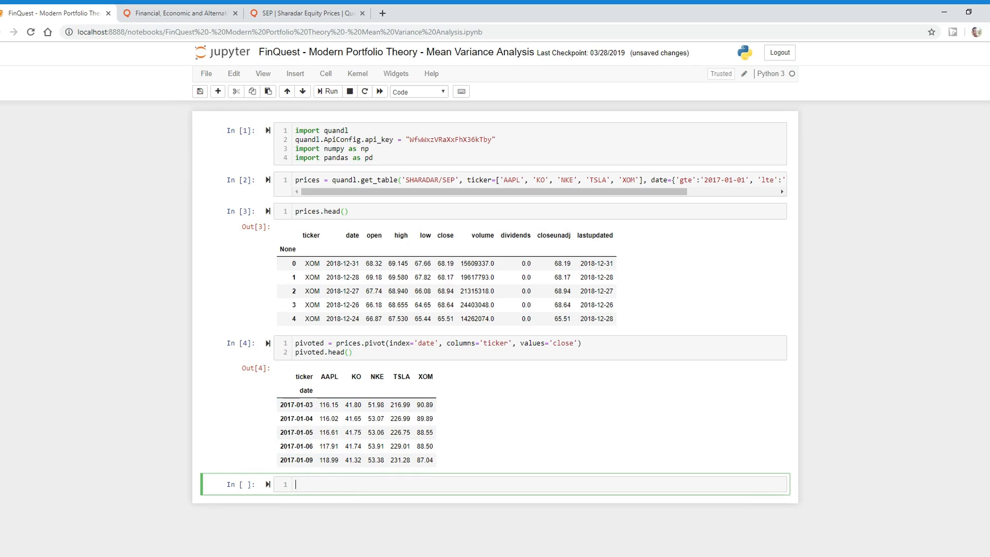
Step: Compute pivoted.pct_change() daily returns, then switch to the FinQuest Mean Variance Analysis page
{"action": "type", "text": "pivoted."}
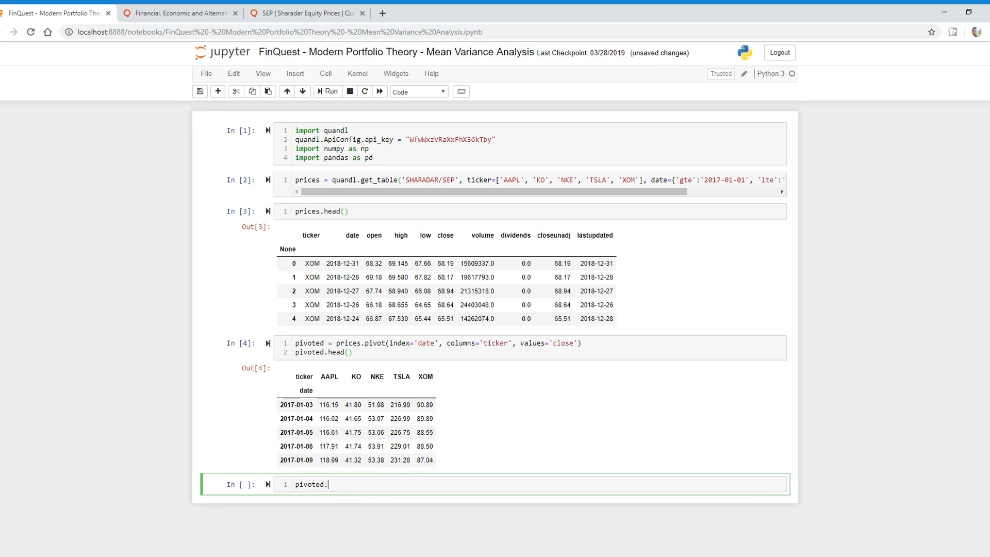
{"action": "type", "text": "pct_change"}
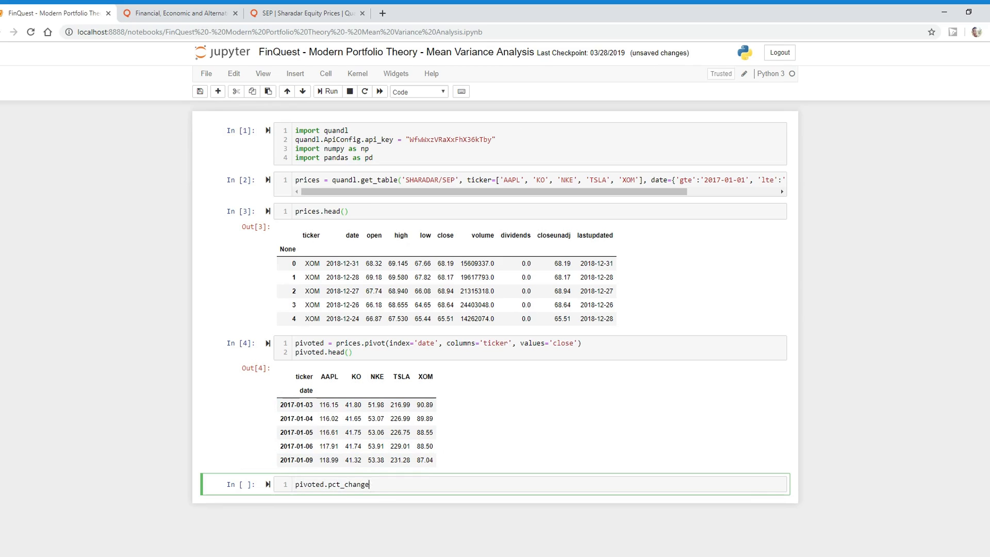
{"action": "type", "text": "()"}
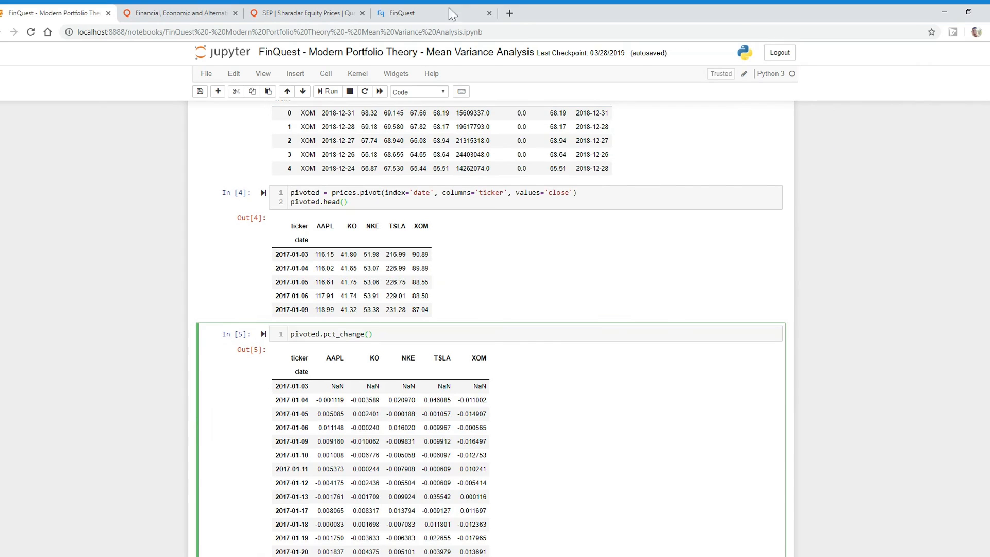
{"action": "left_click", "coordinate": [406, 14]}
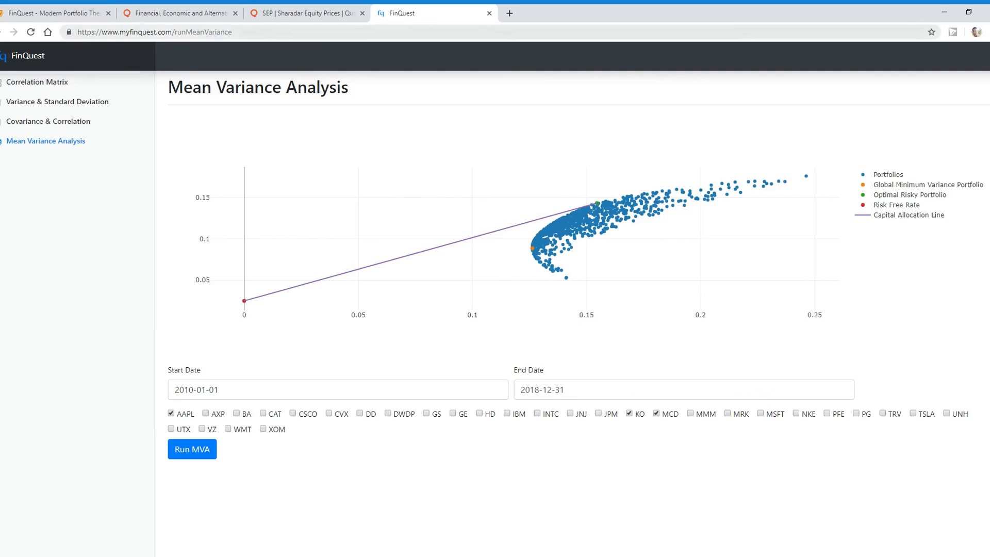
{"action": "mouse_move", "coordinate": [113, 323]}
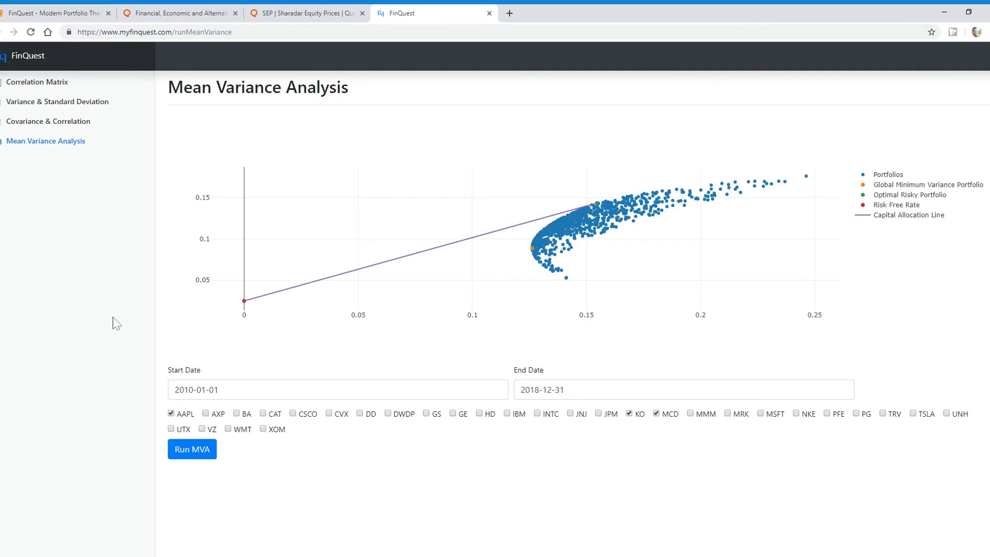